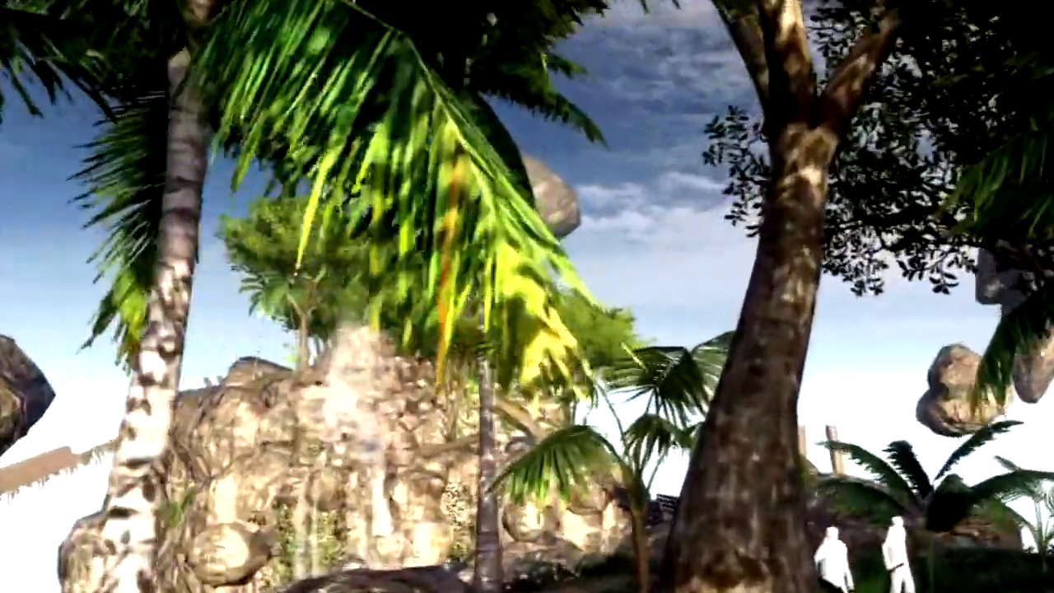
{"action": "mouse_move", "coordinate": [527, 296]}
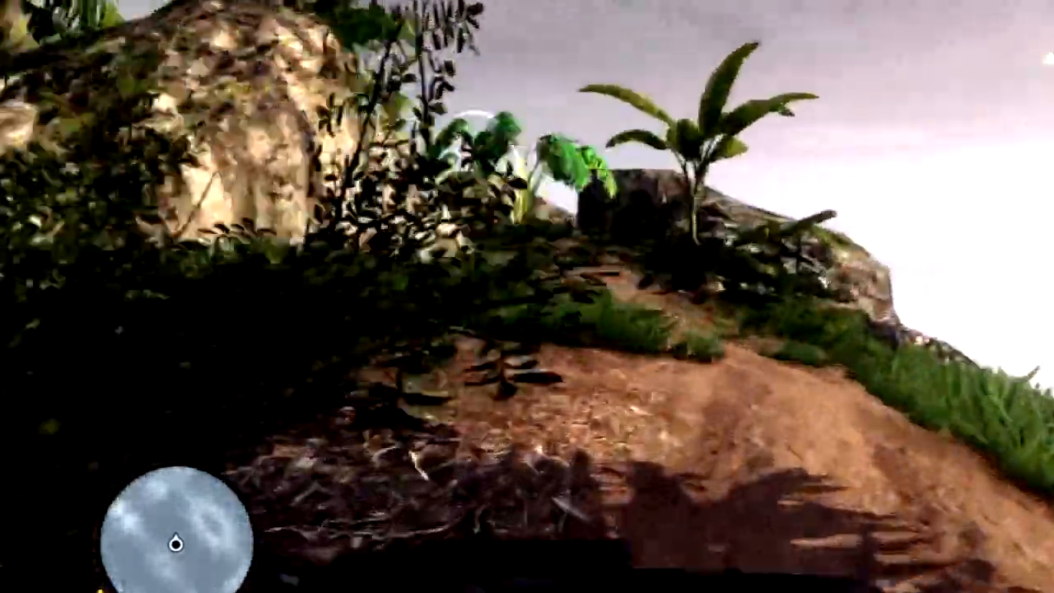
{"action": "mouse_move", "coordinate": [527, 296]}
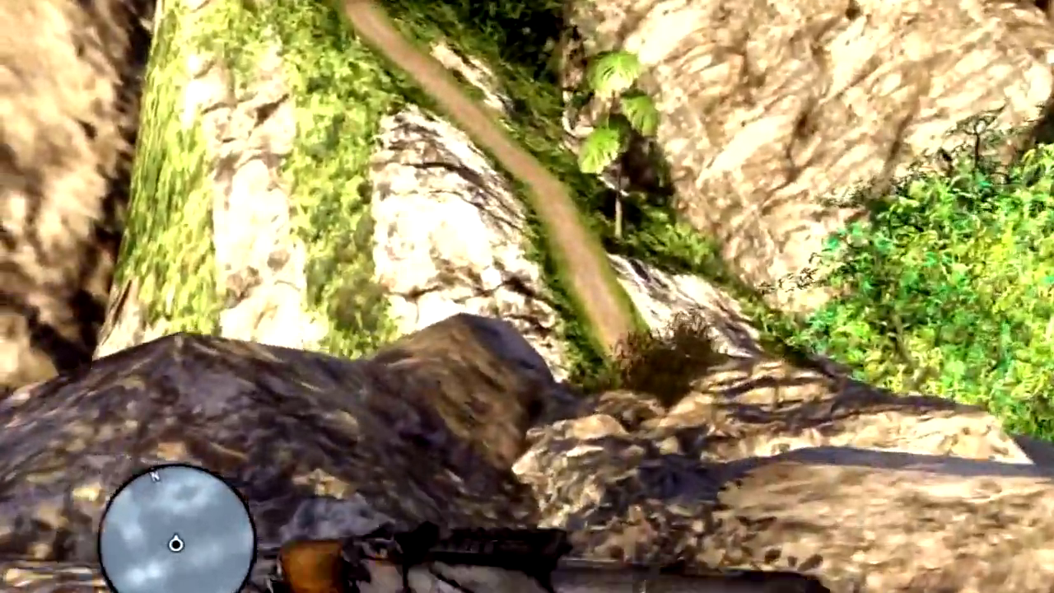
{"action": "mouse_move", "coordinate": [527, 296]}
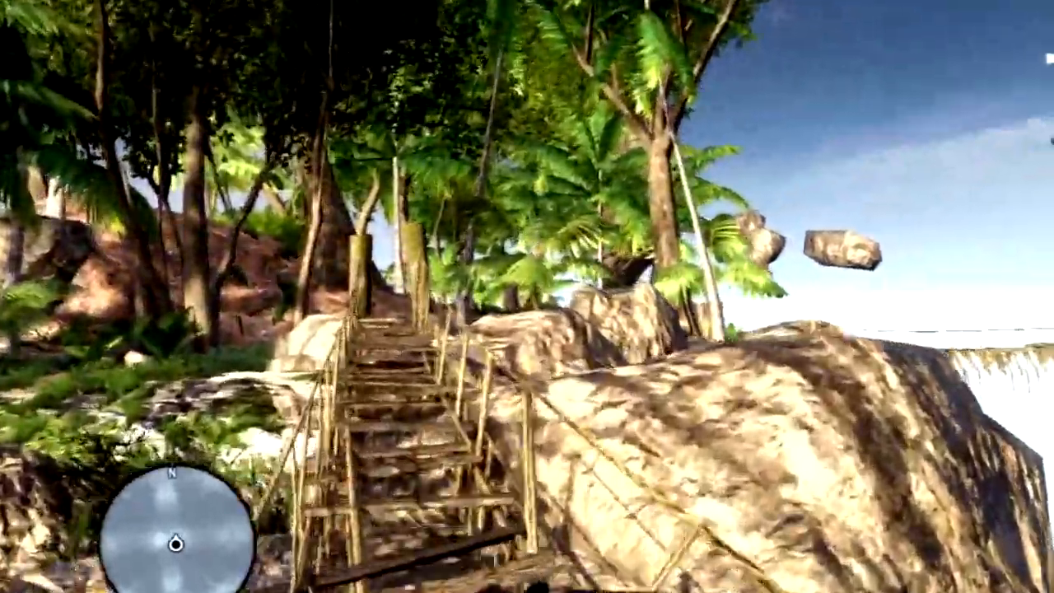
{"action": "mouse_move", "coordinate": [527, 296]}
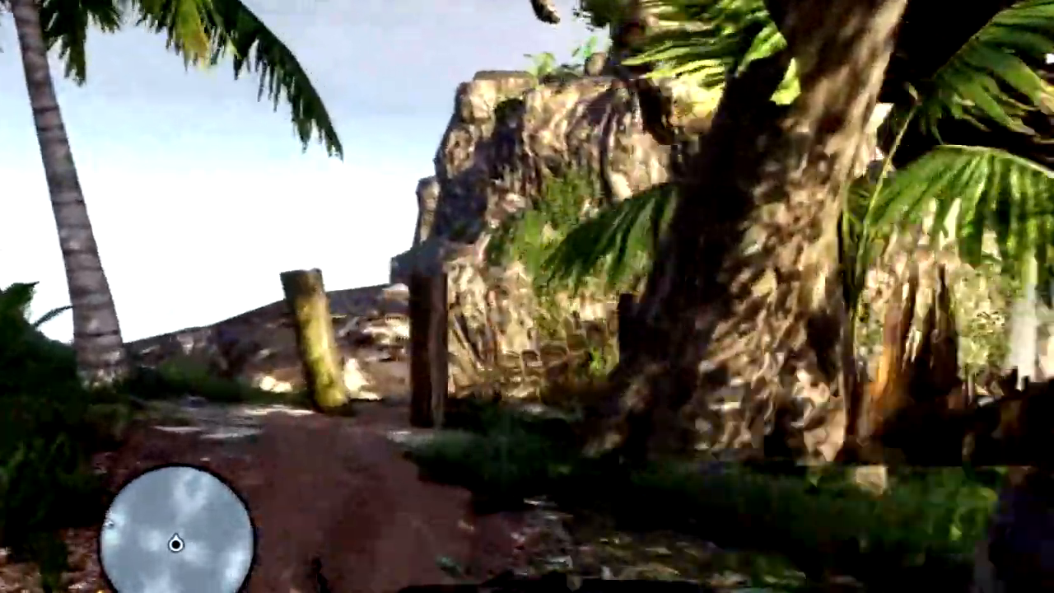
{"action": "mouse_move", "coordinate": [527, 297]}
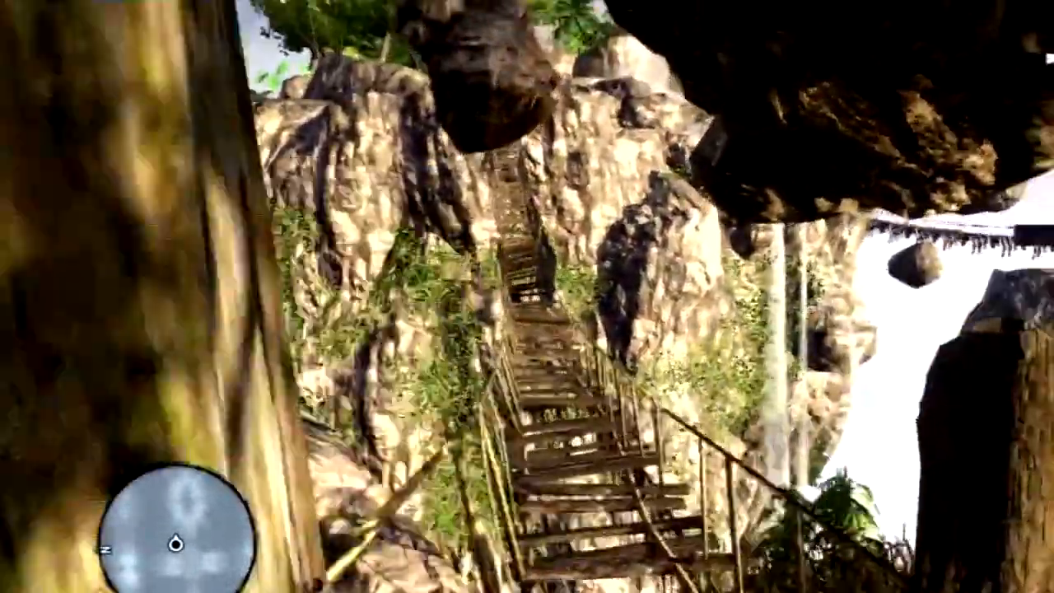